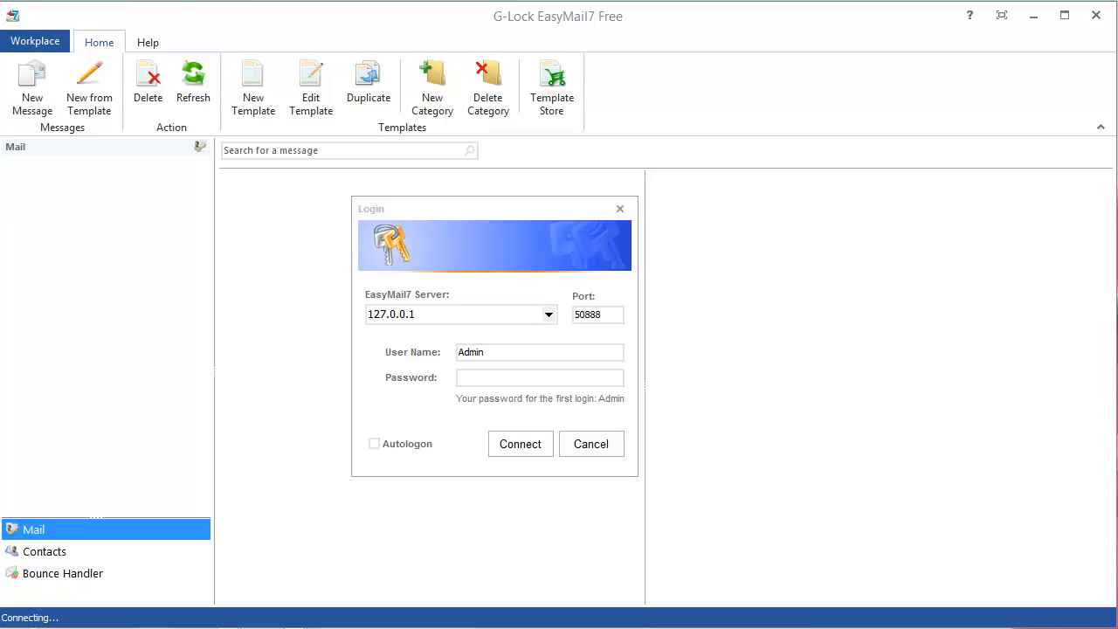
mouse_move(419, 419)
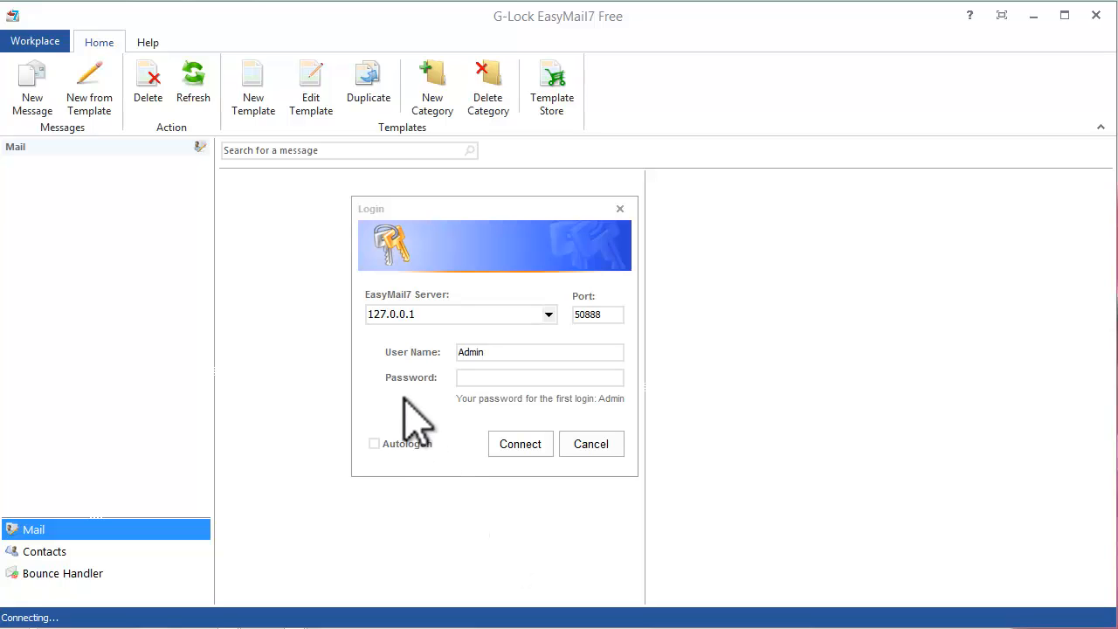
Step: Connect to server 127.0.0.1 port 50888 as Admin with the first-login password
click(450, 314)
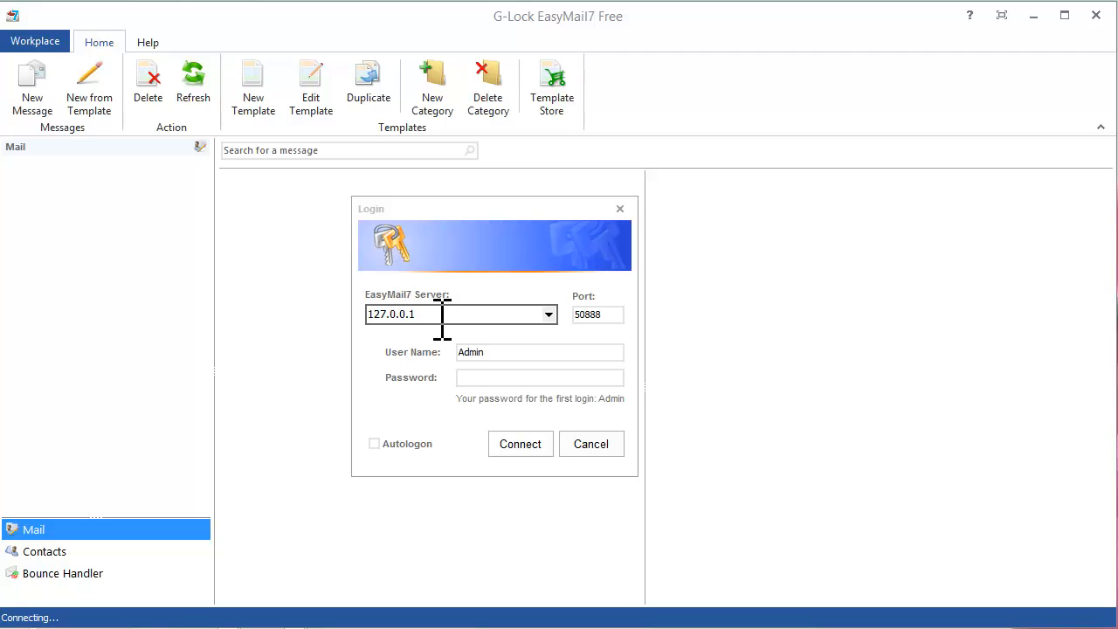
click(597, 314)
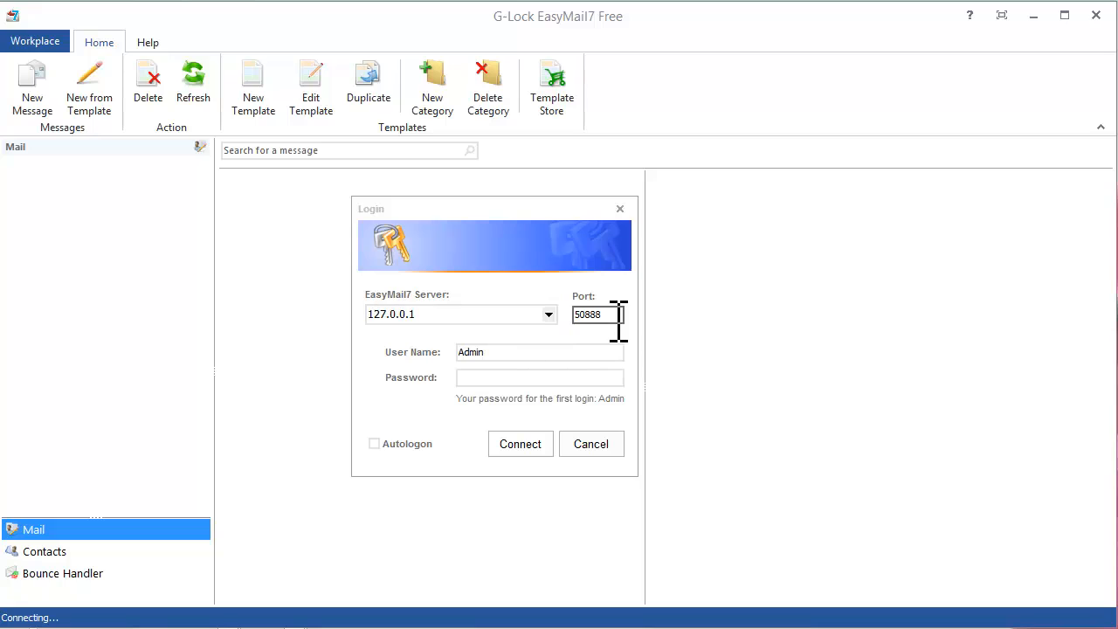
click(538, 353)
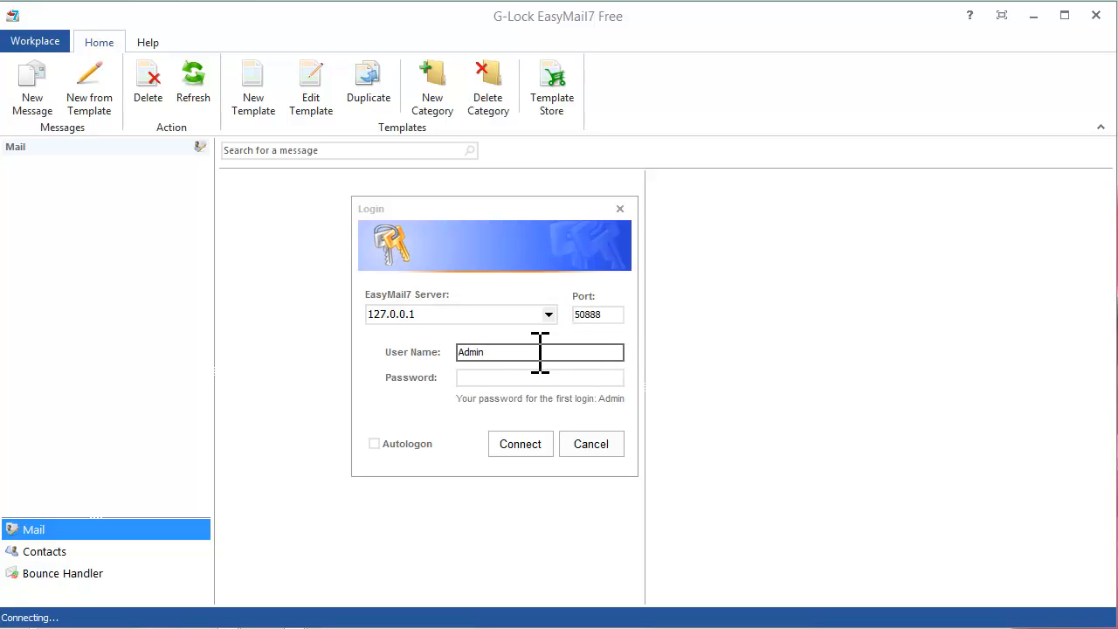
click(514, 377)
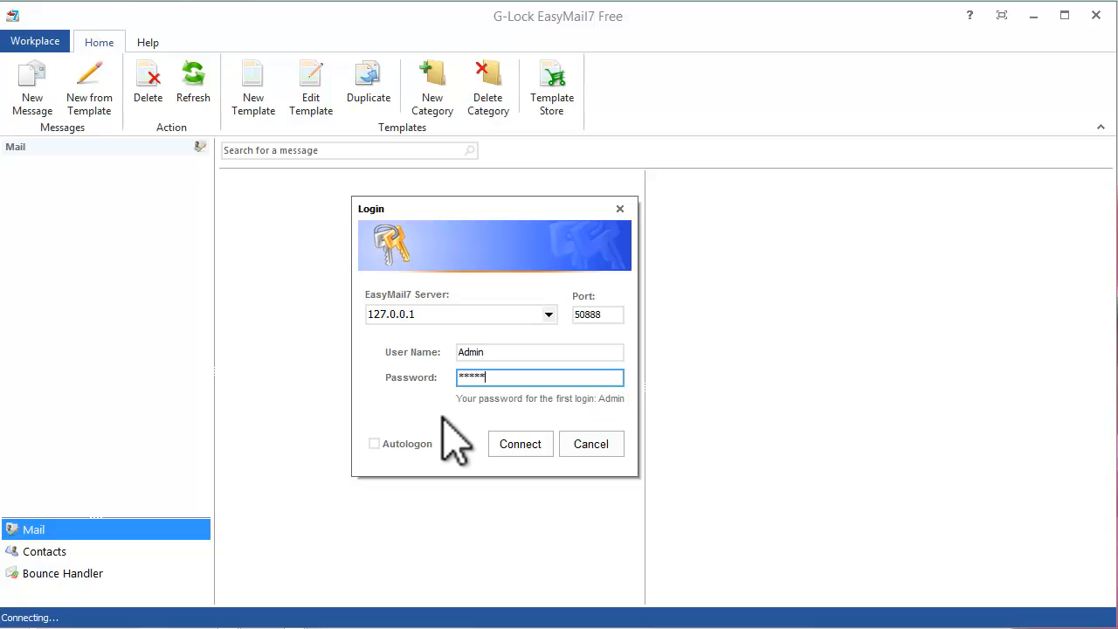
mouse_move(503, 475)
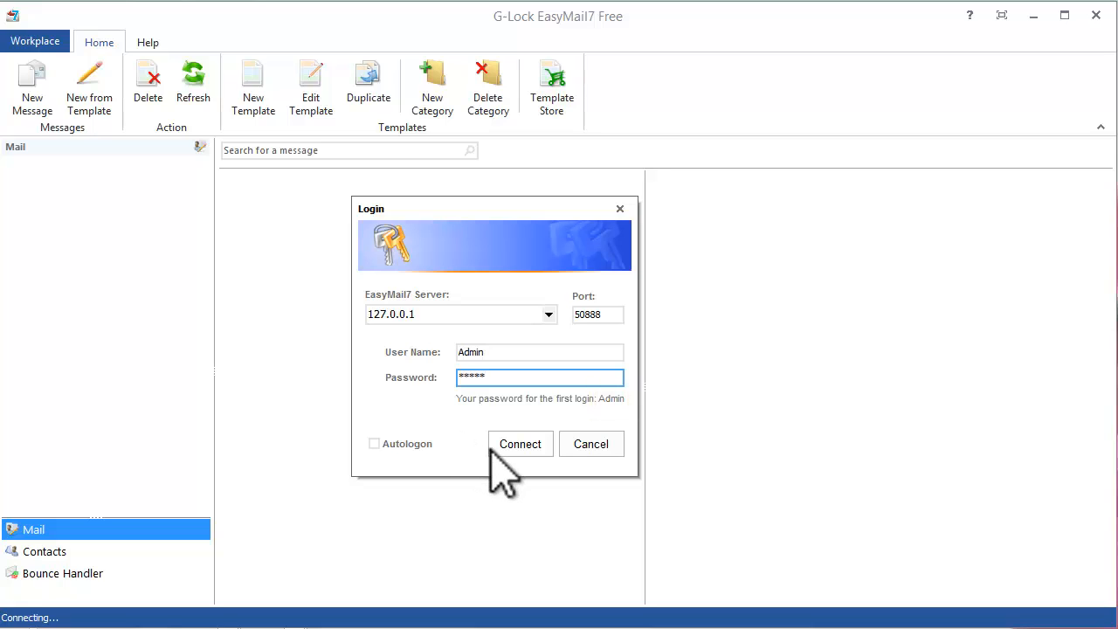
click(520, 444)
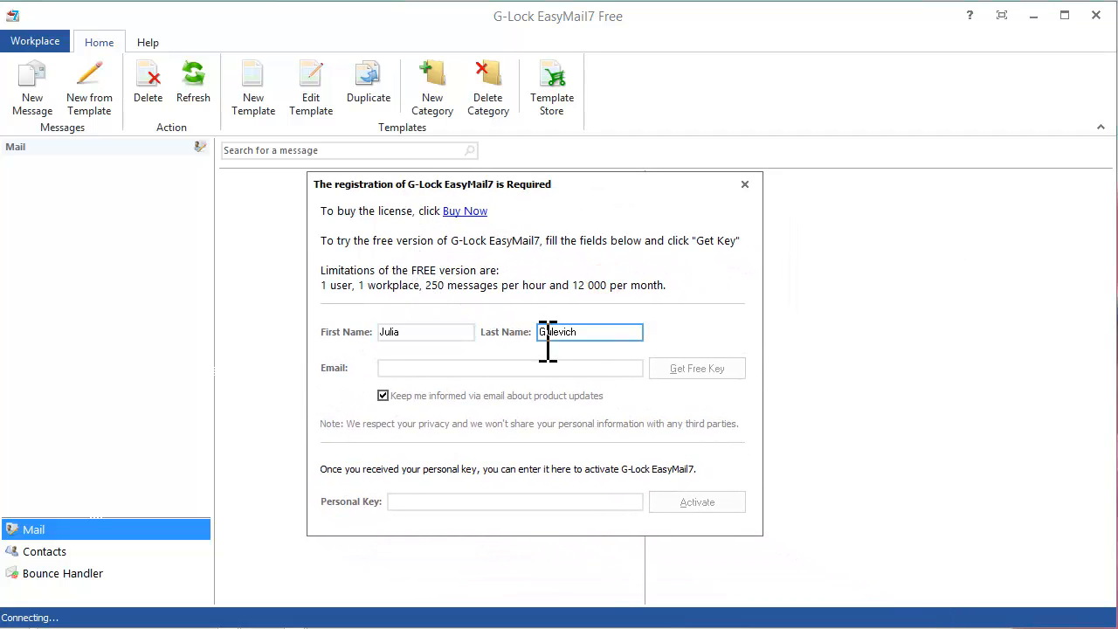
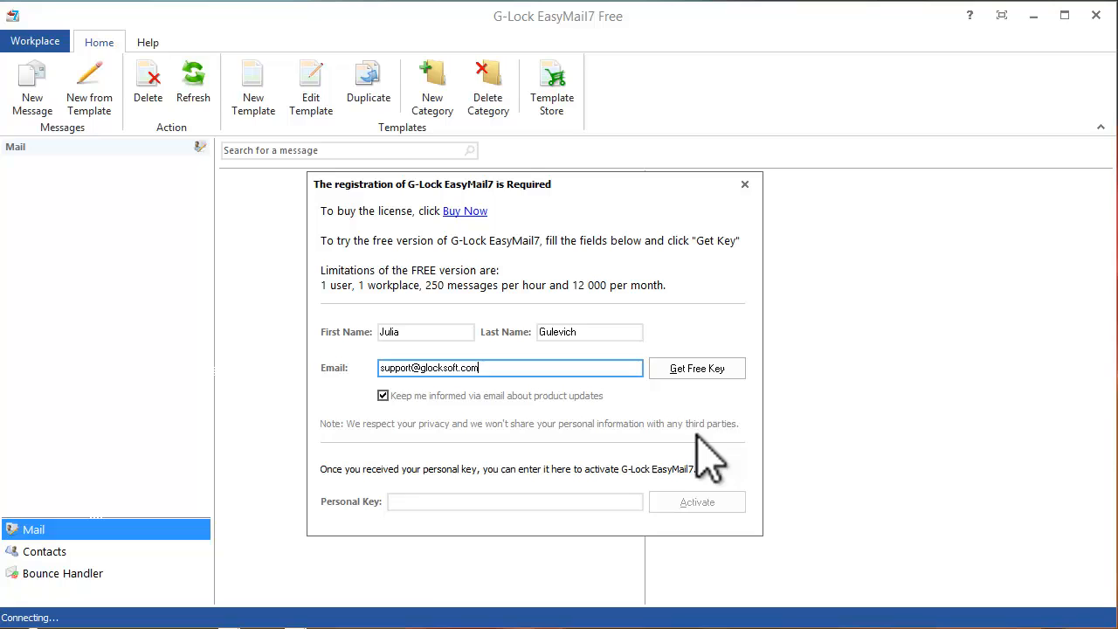
Step: Enter the registration email and request the free personal key, confirming the key-sent notice
click(696, 367)
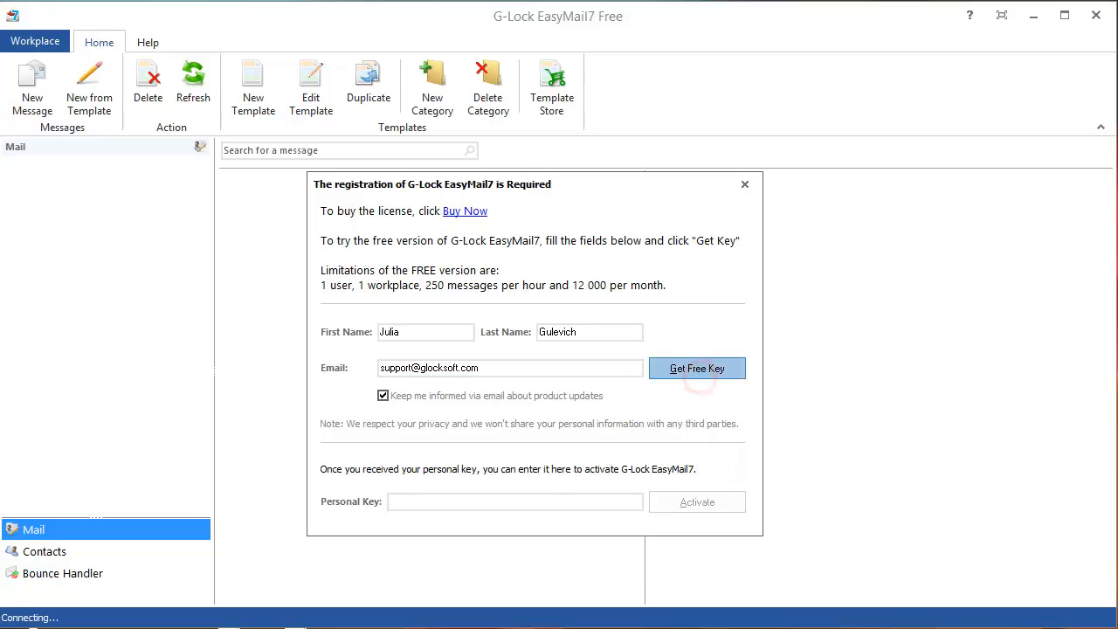
click(697, 367)
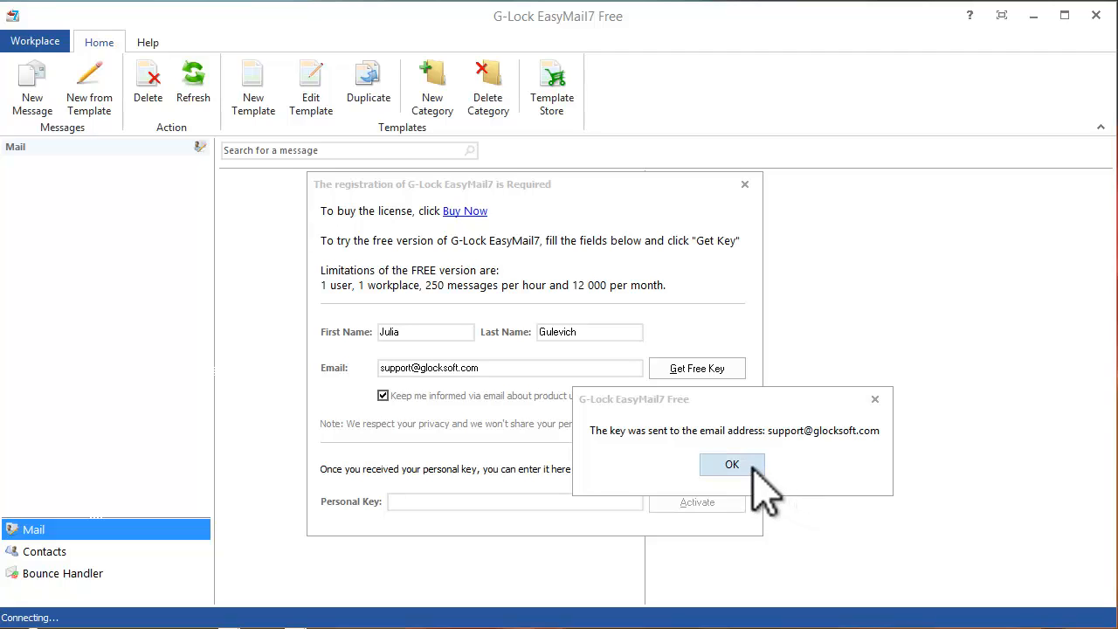
click(732, 464)
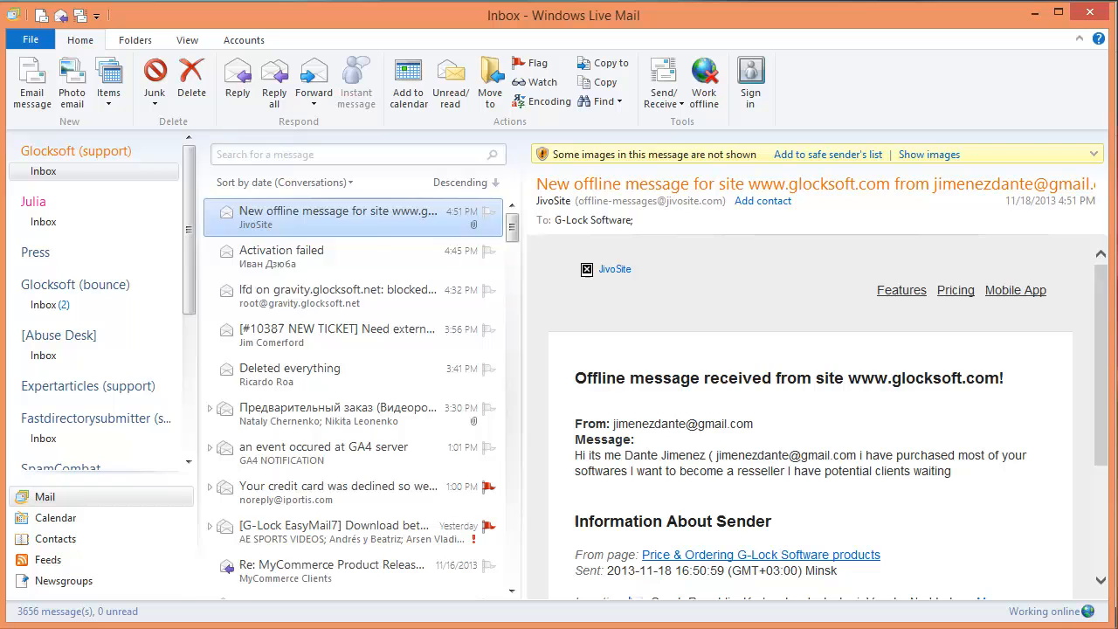
Step: Select and copy the personal key number from the G-Lock registration email
click(358, 216)
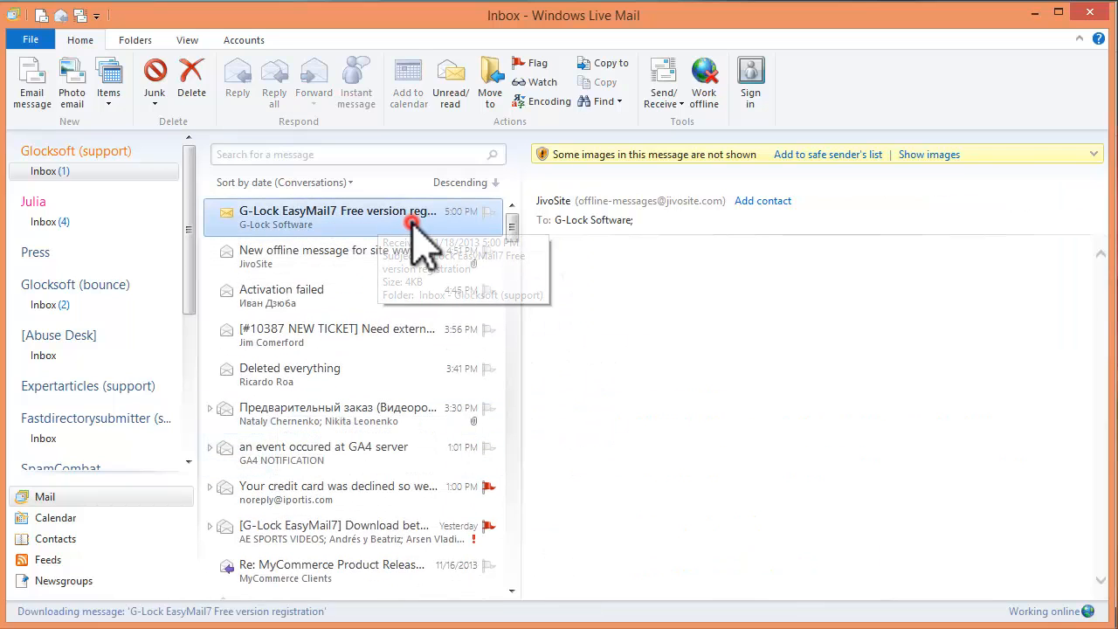
click(335, 216)
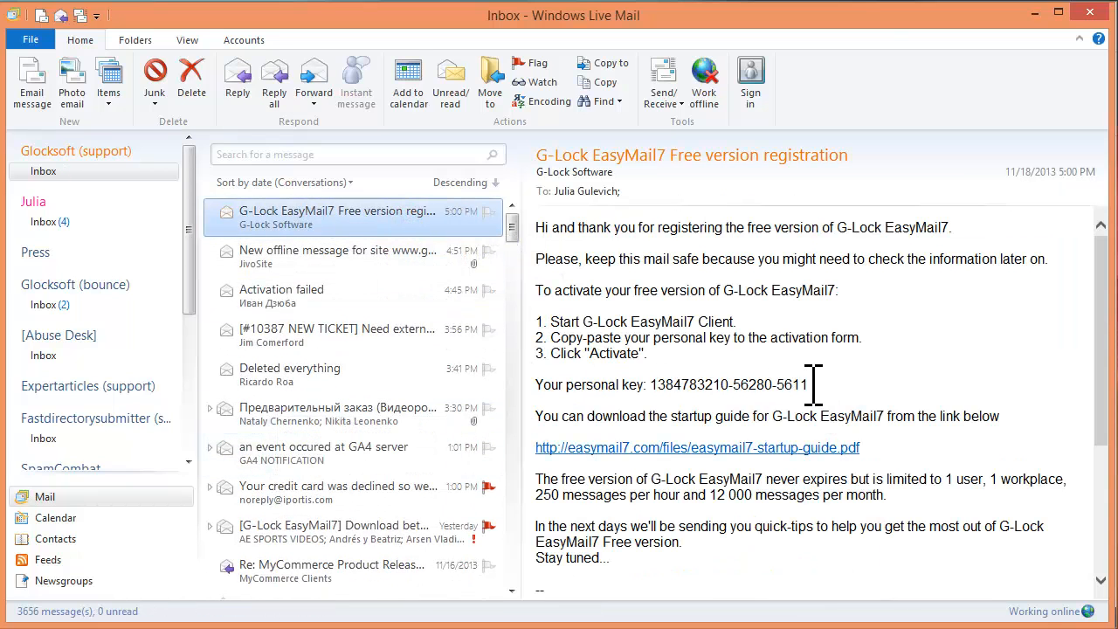
drag(649, 385, 807, 385)
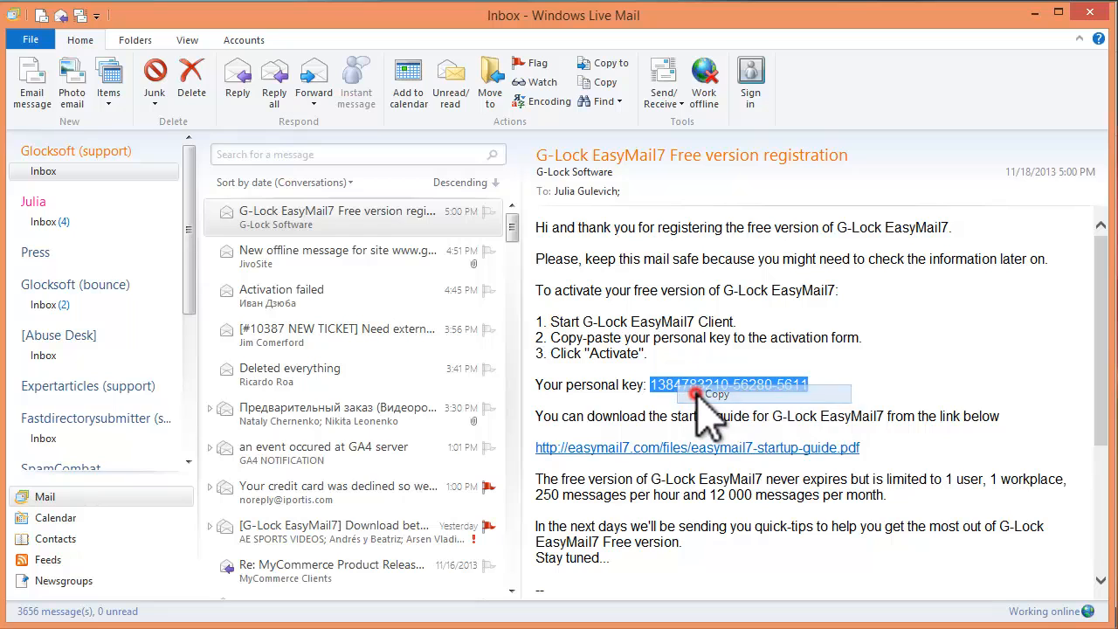
click(716, 395)
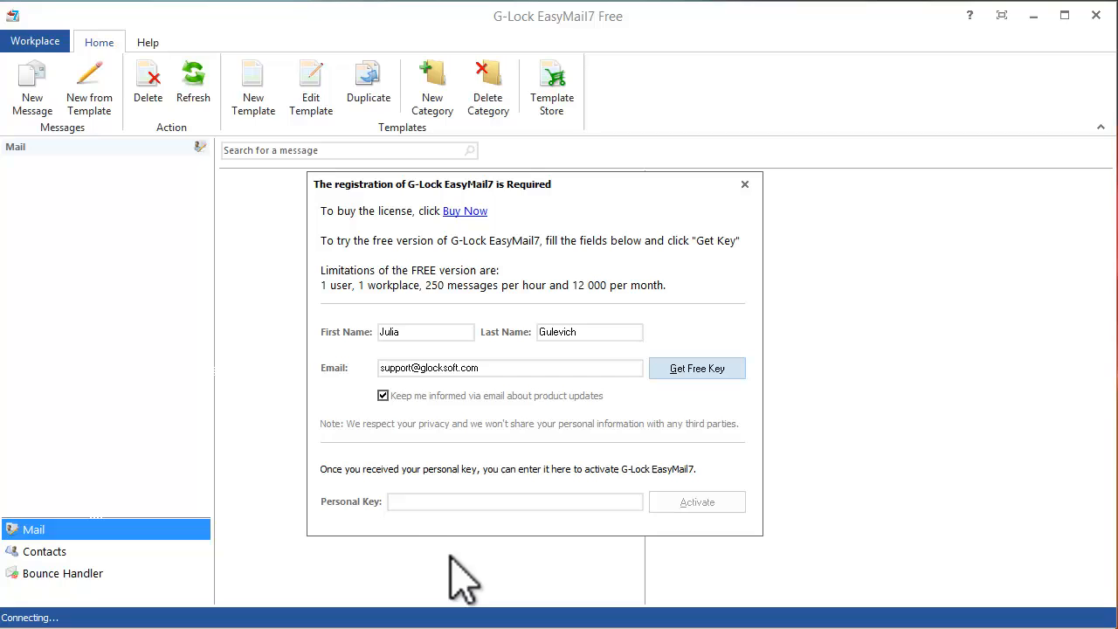
Step: Paste the copied personal key into the Personal Key field and activate the program
right_click(416, 503)
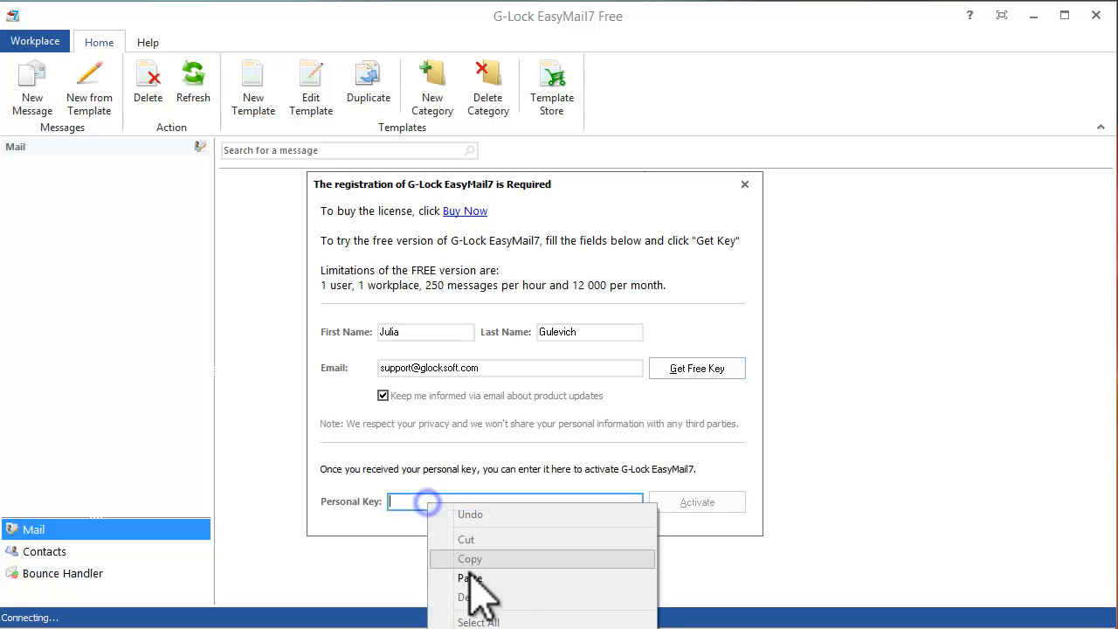
click(466, 574)
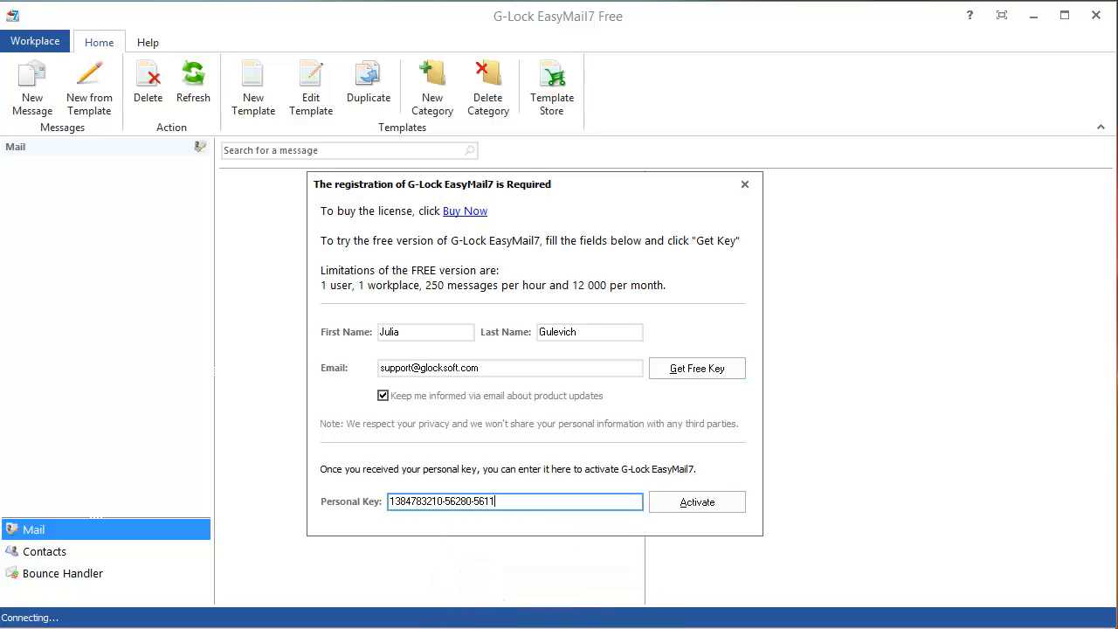
click(697, 501)
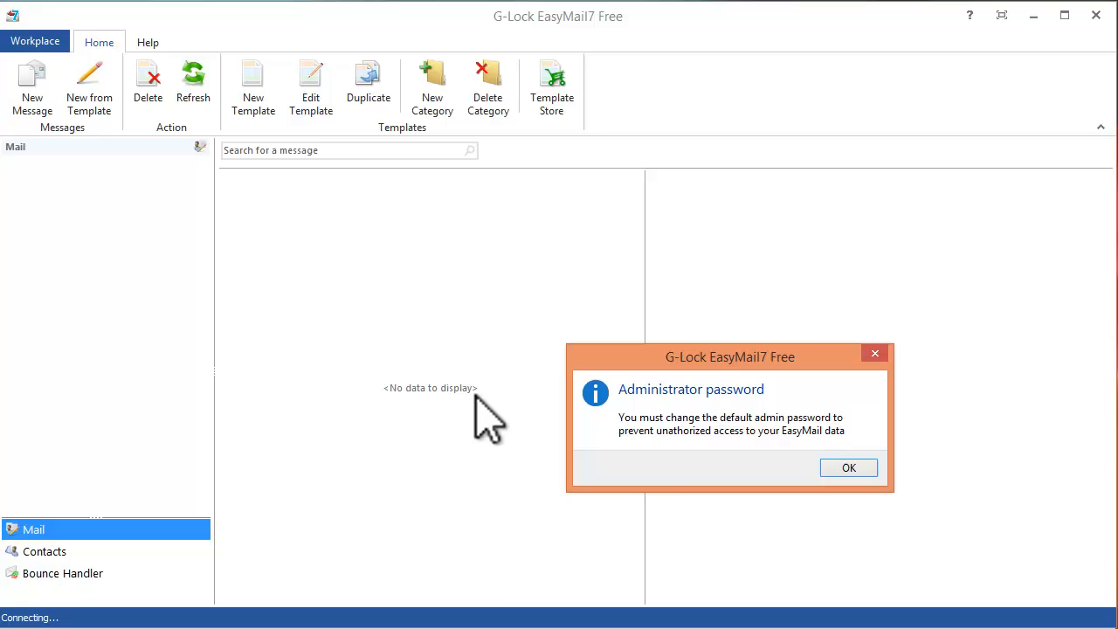
mouse_move(849, 468)
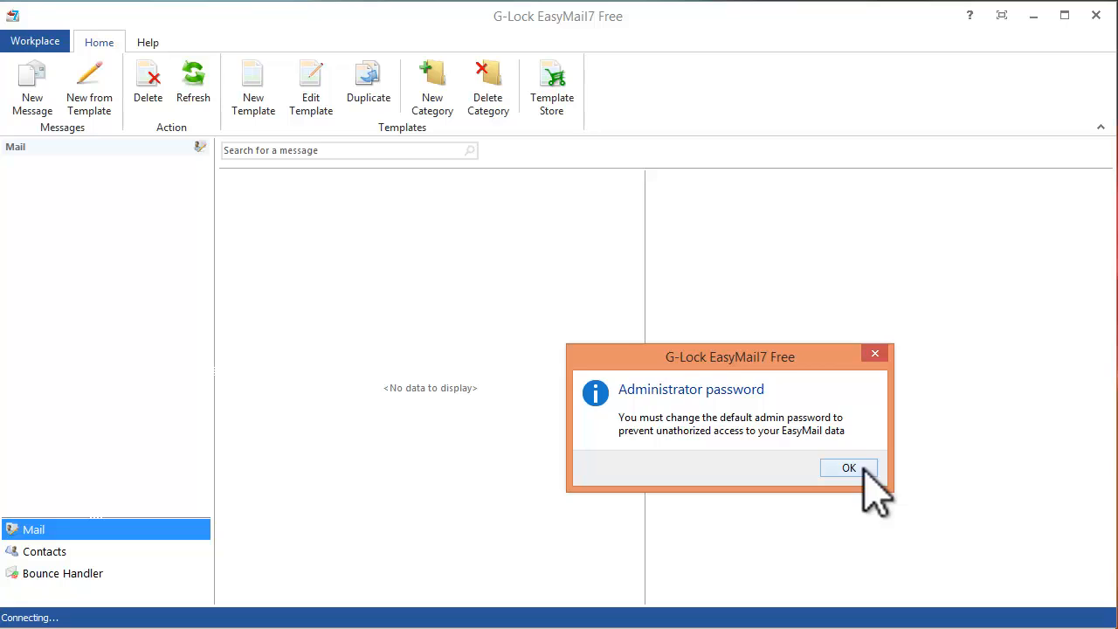
Step: Acknowledge the password warning and save a new Admin password replacing the default
click(849, 468)
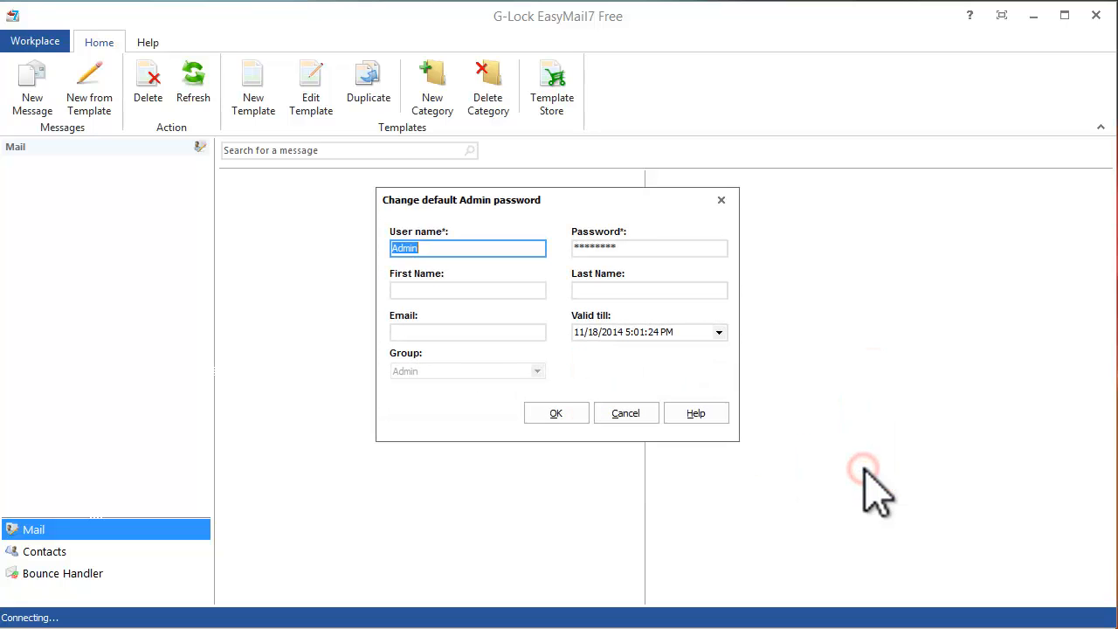
click(618, 248)
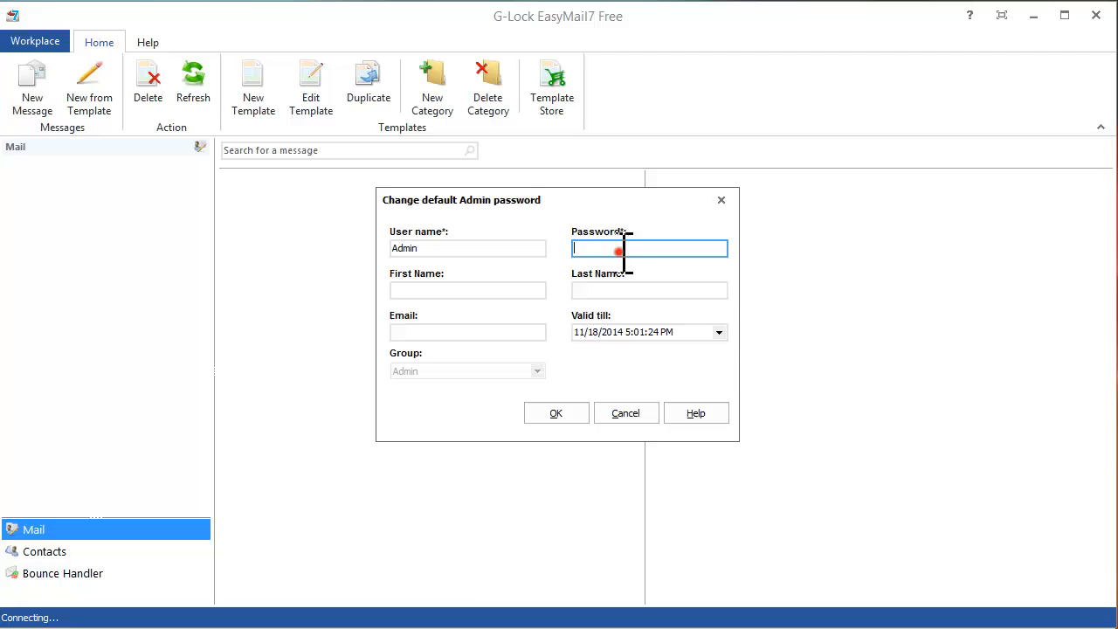
text(***)
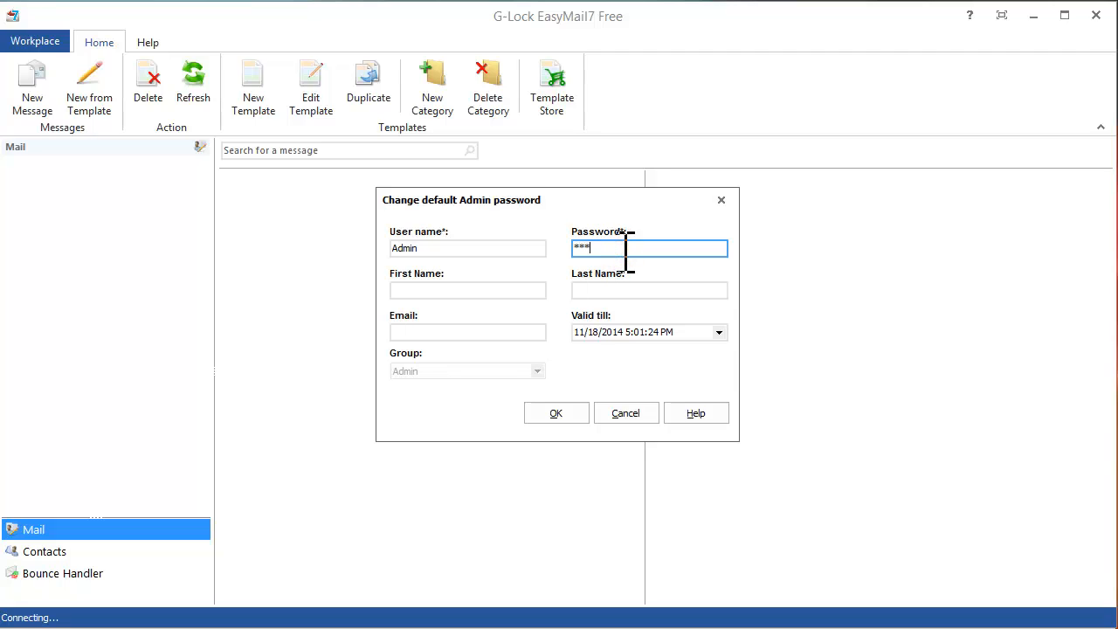
mouse_move(585, 318)
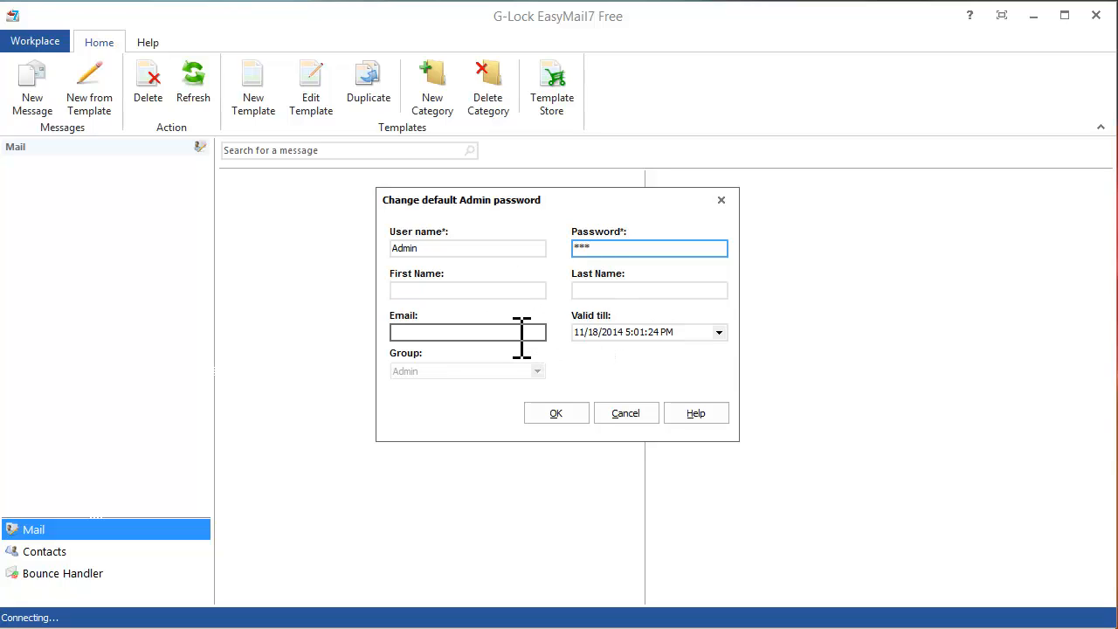
click(556, 412)
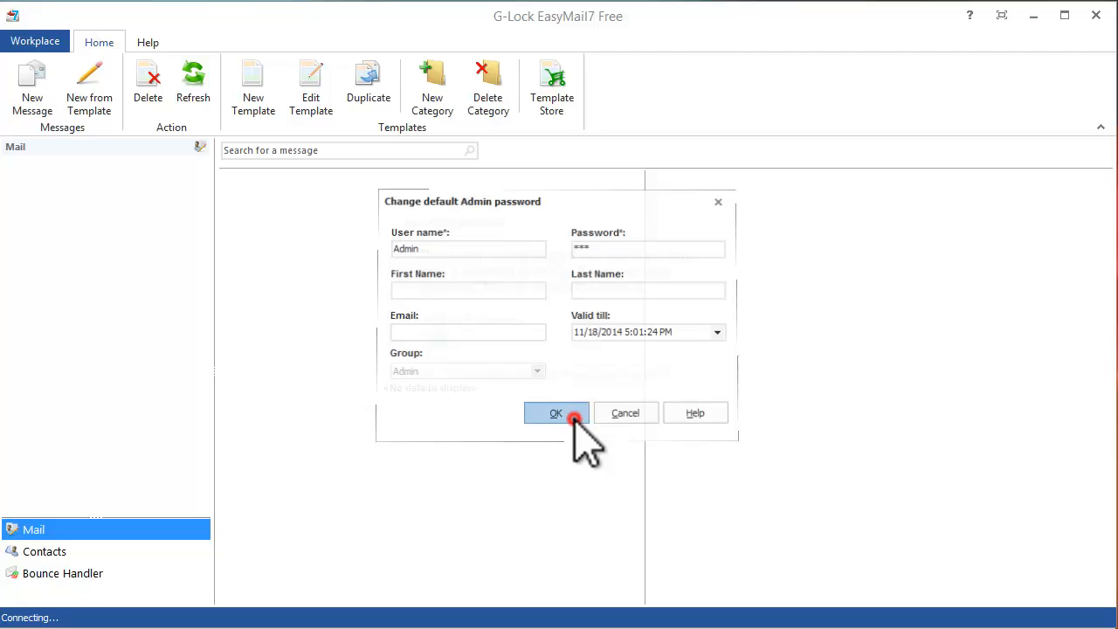
click(556, 412)
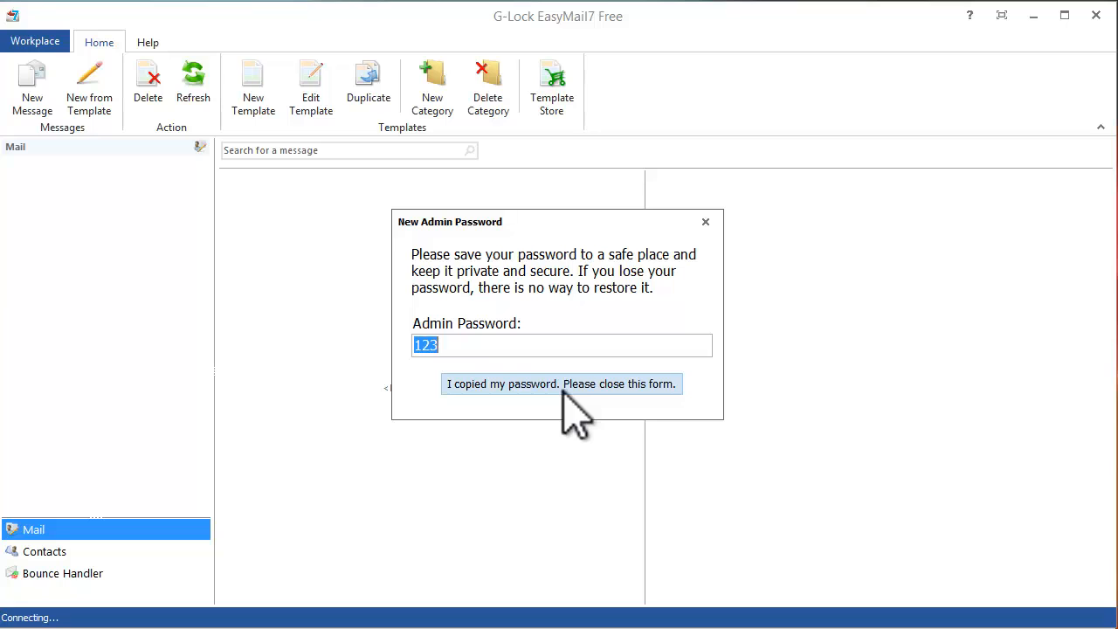
Step: Confirm the new password was copied so the notice closes
click(561, 384)
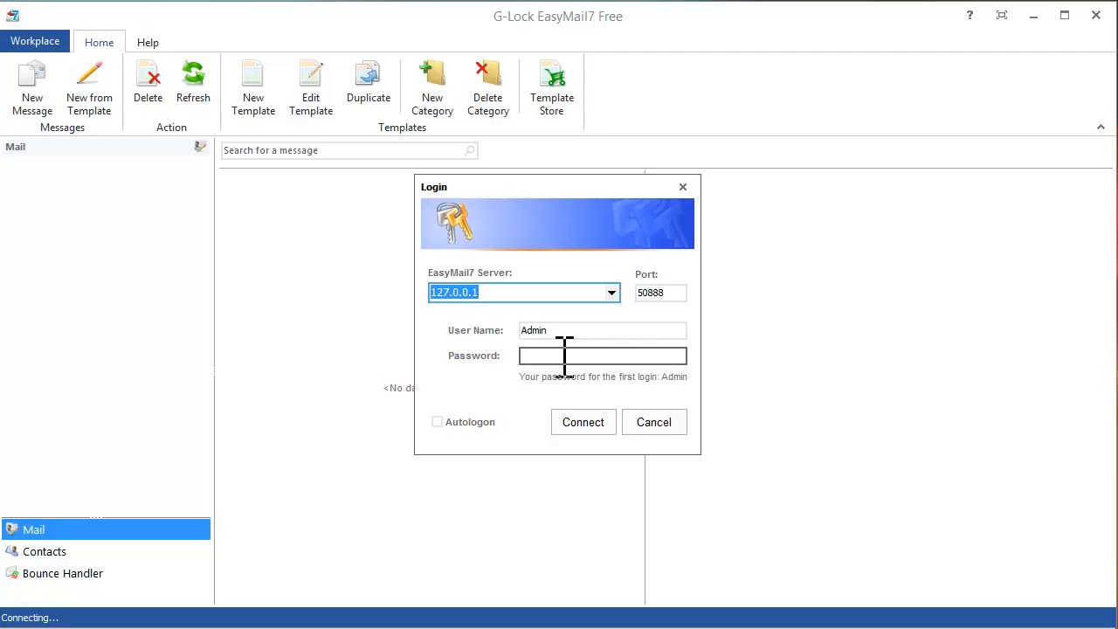
Step: Enter the new Admin password and connect to the local server
click(600, 357)
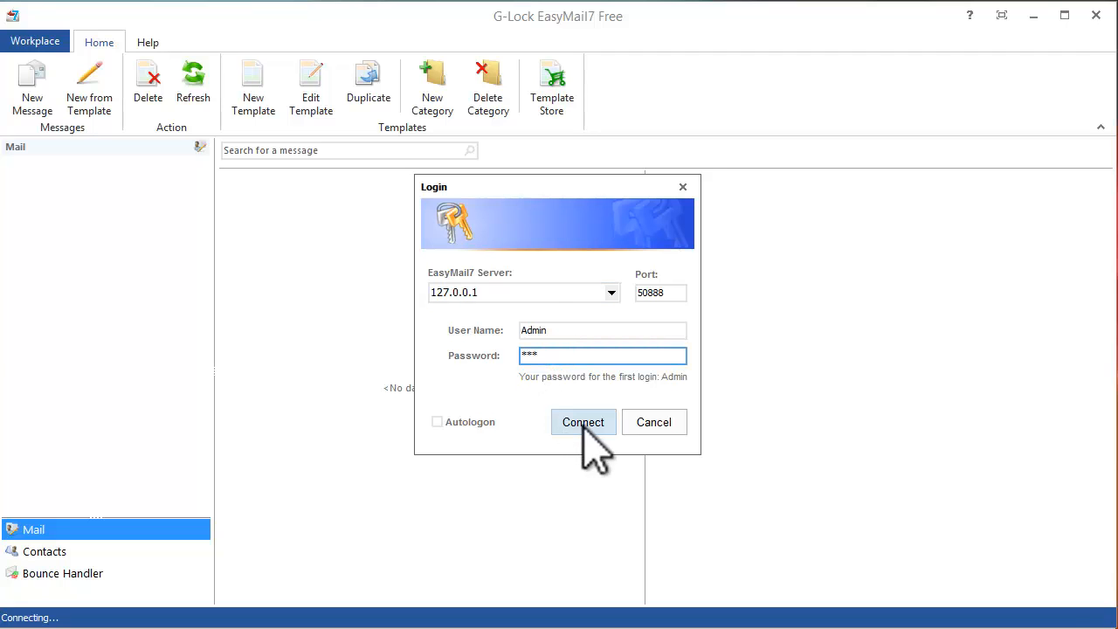
click(584, 421)
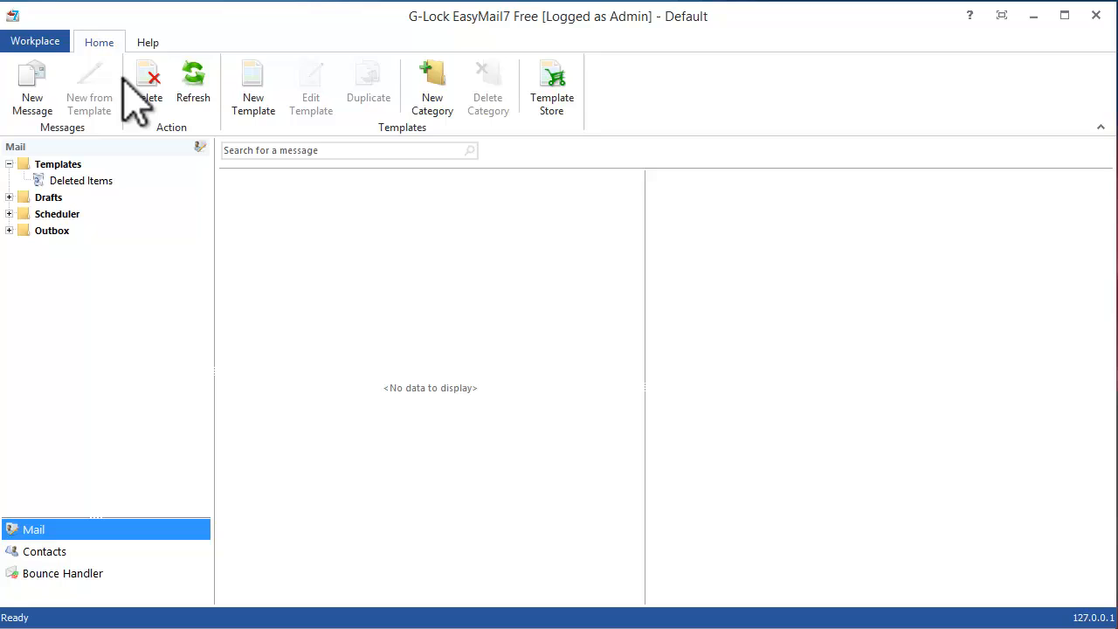
Step: Show the About page from the Workplace menu with version 7.0.0 and DEMO server mode
click(34, 42)
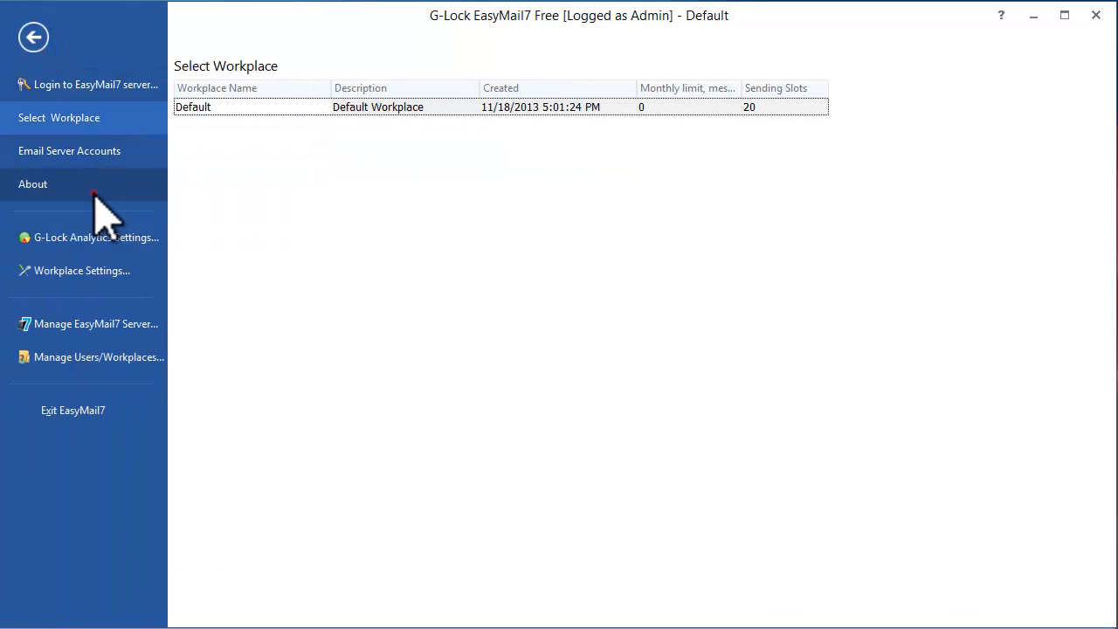
click(33, 183)
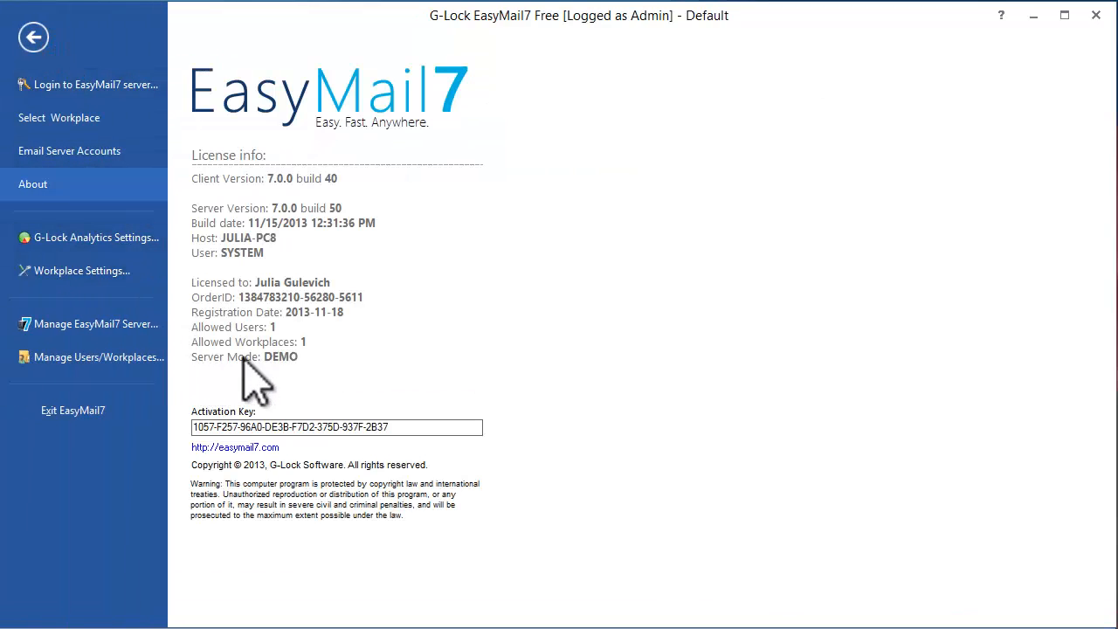
mouse_move(311, 401)
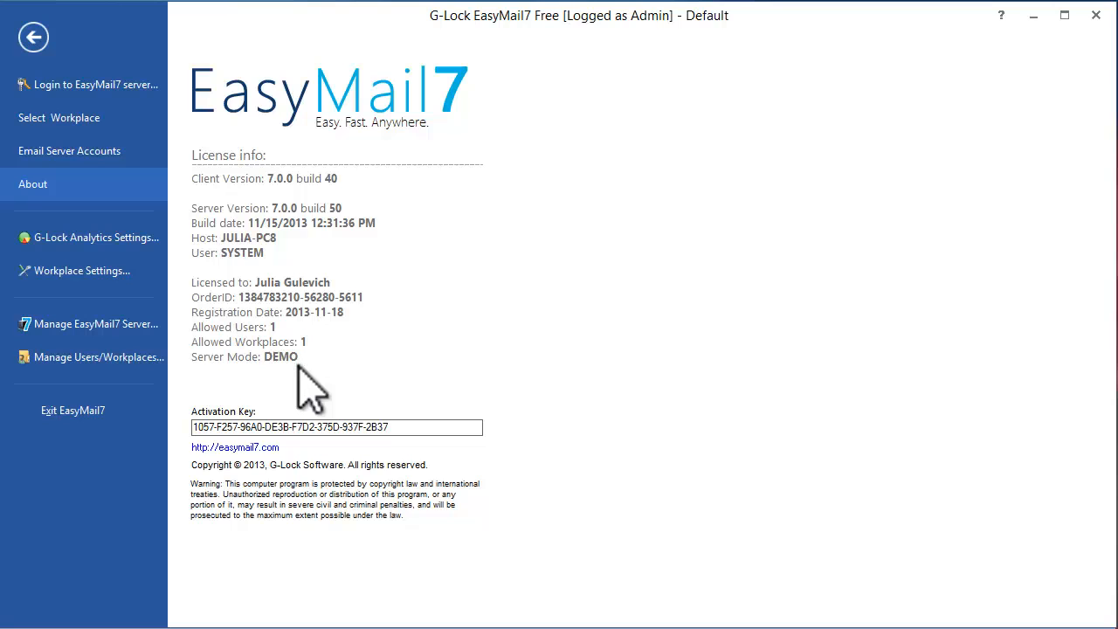